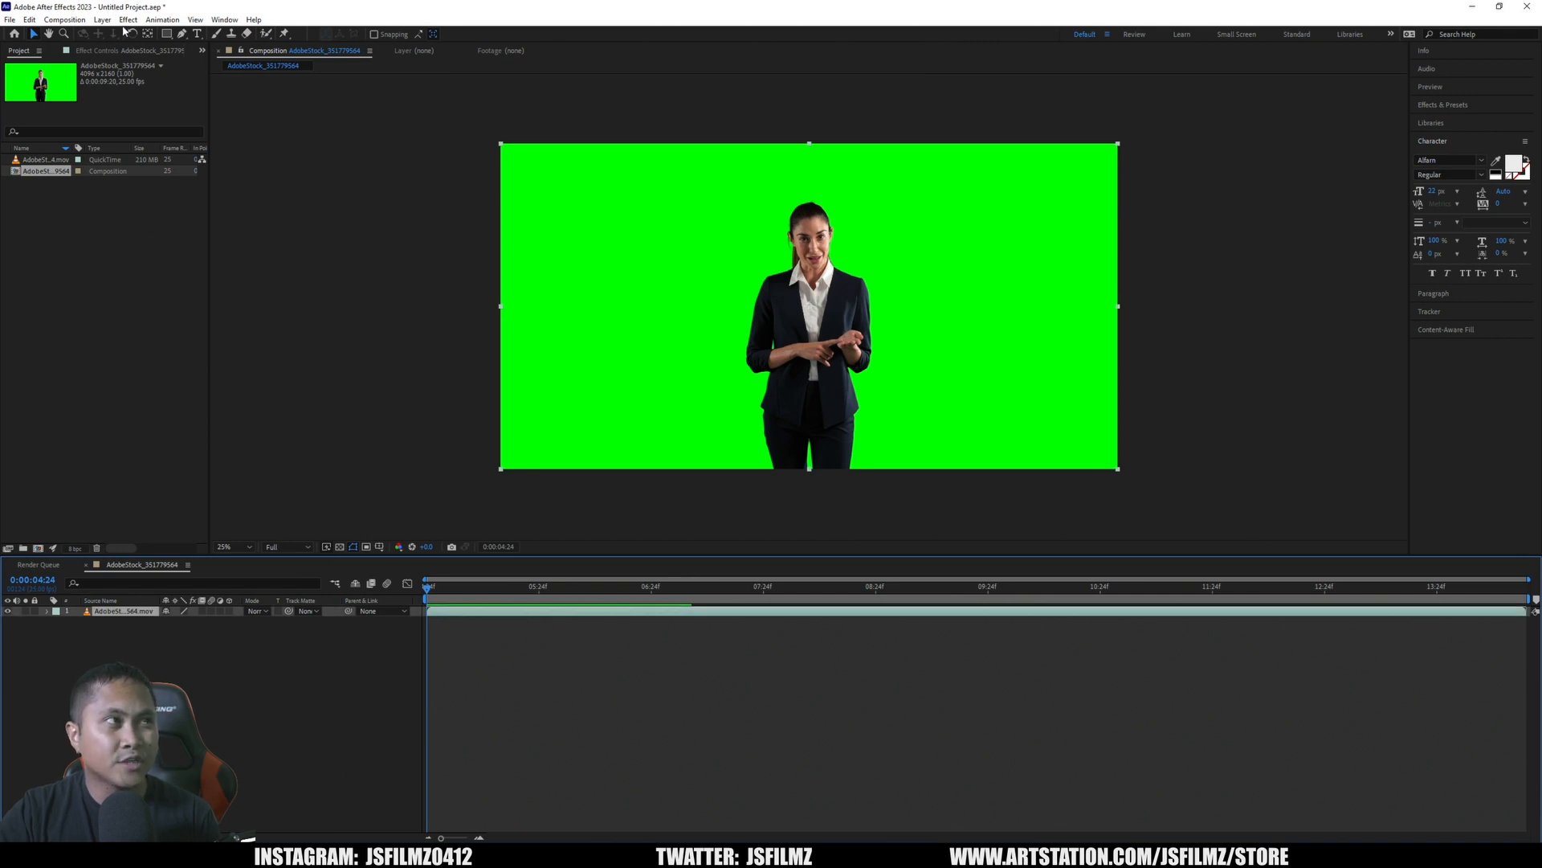
# Apply Keylight (1.2) to the green-screen presenter footage to key out the background
pyautogui.click(127, 18)
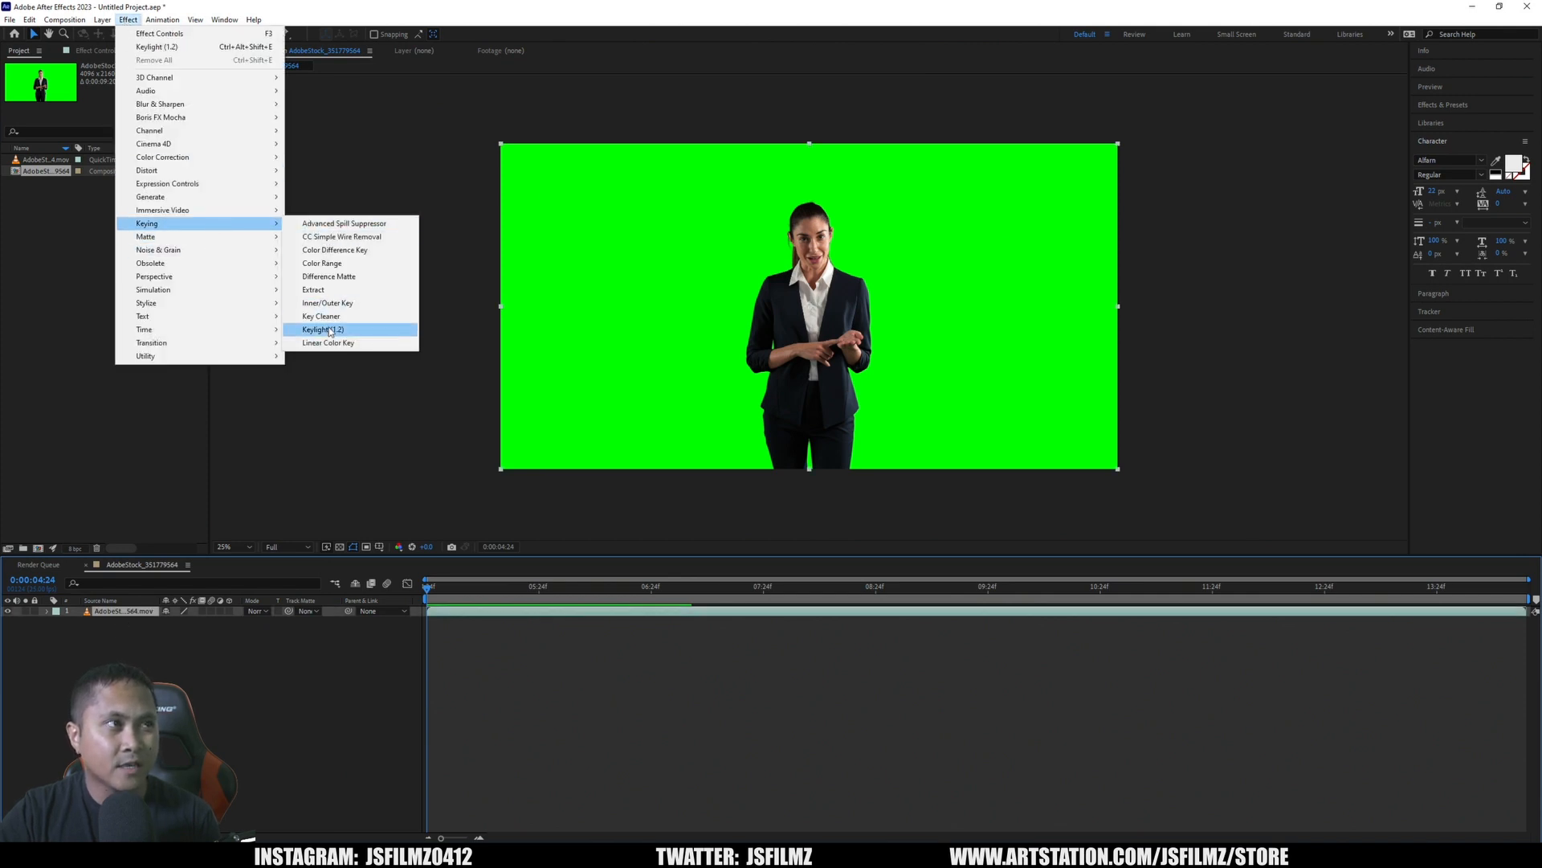
pyautogui.click(321, 328)
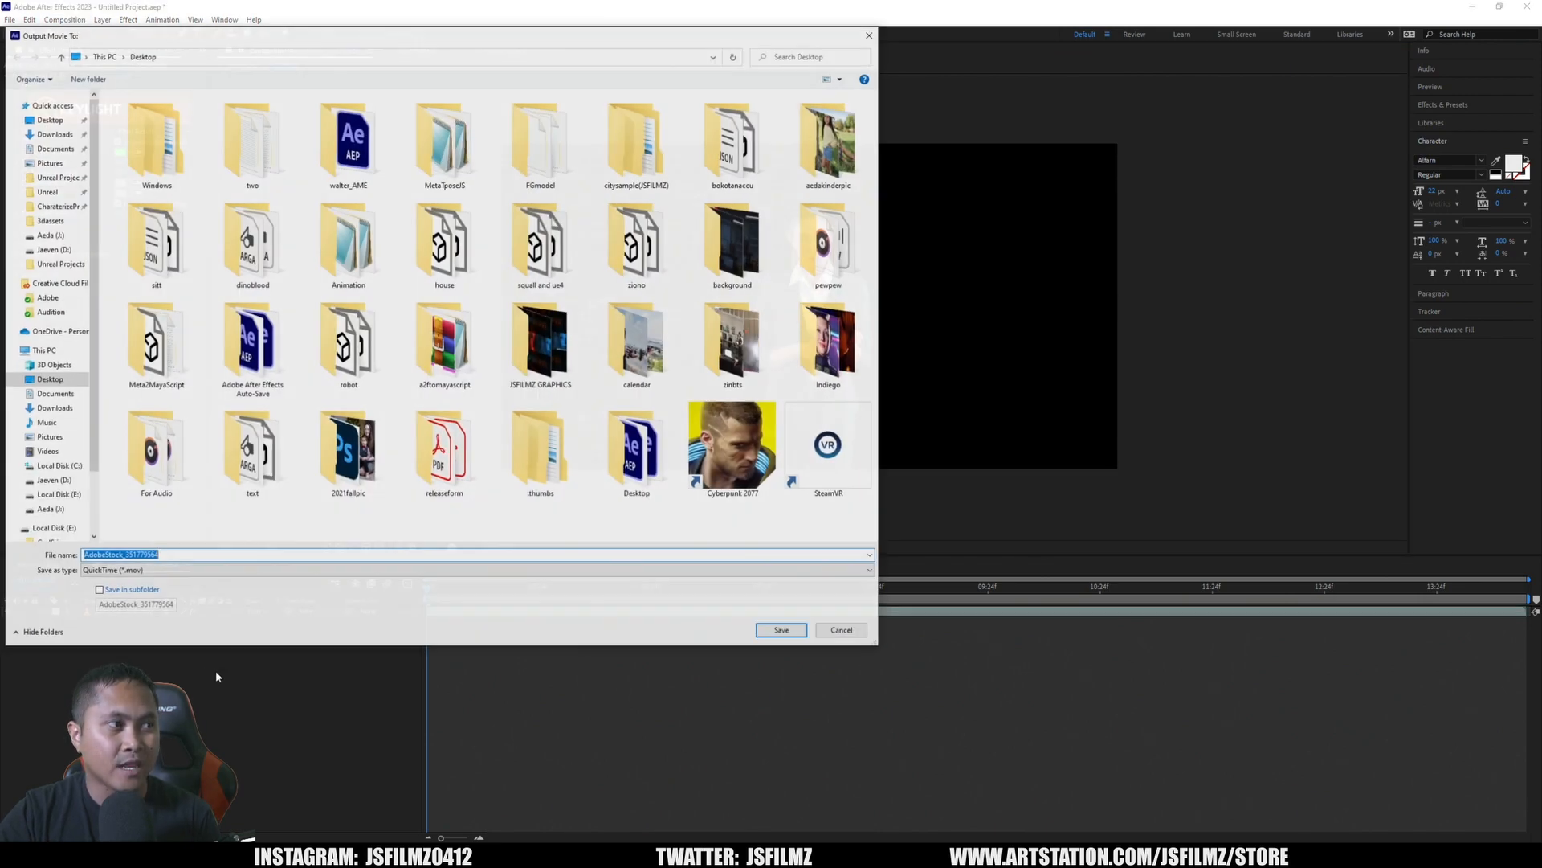
# Render to a folder on J: as an OpenEXR sequence with RGB + Alpha channels
pyautogui.click(45, 510)
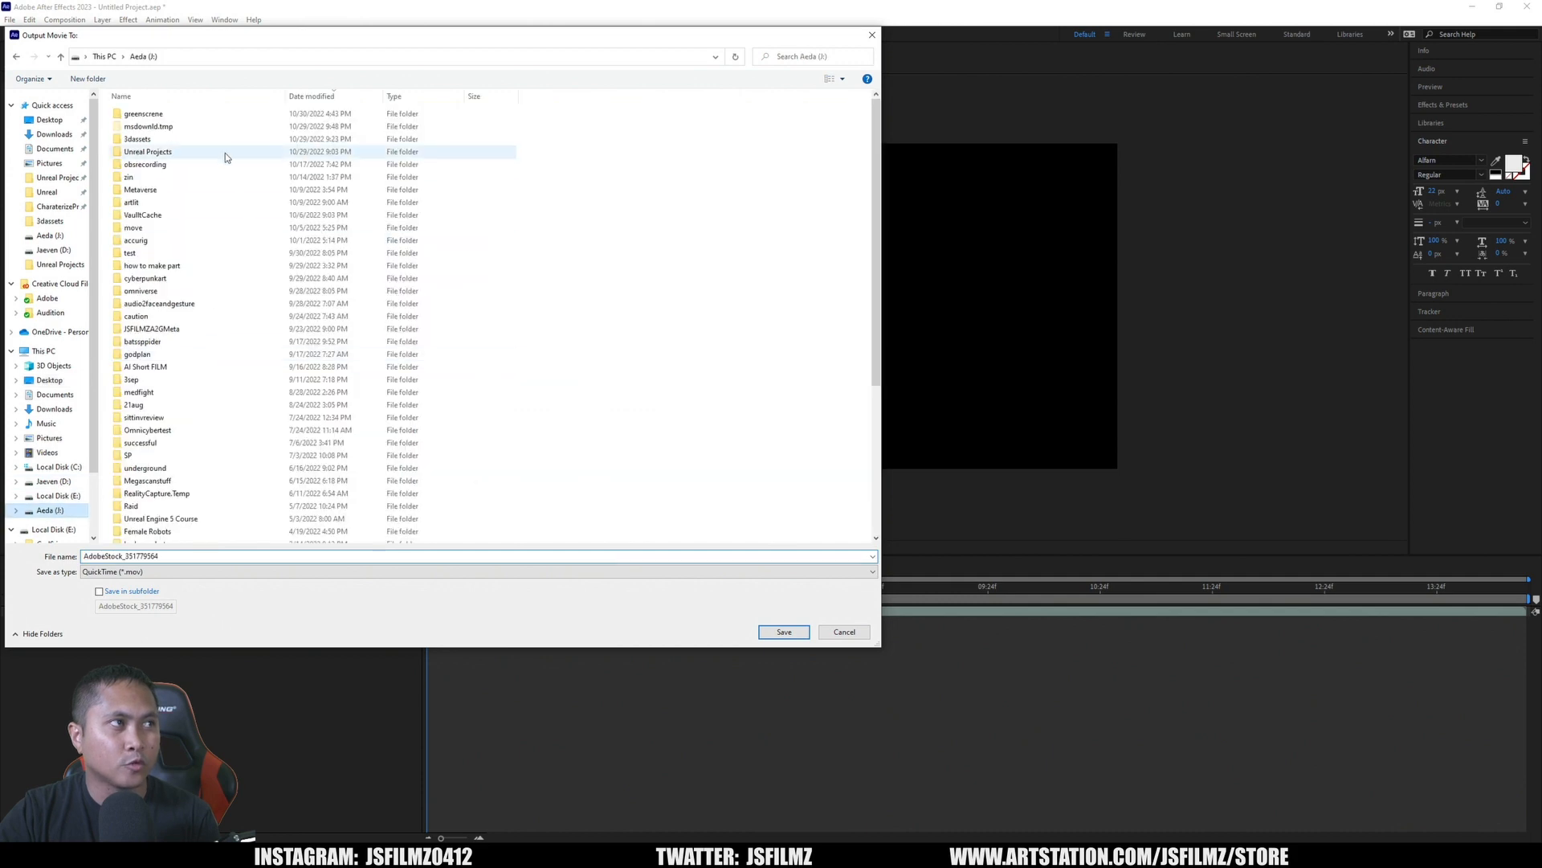
pyautogui.click(783, 631)
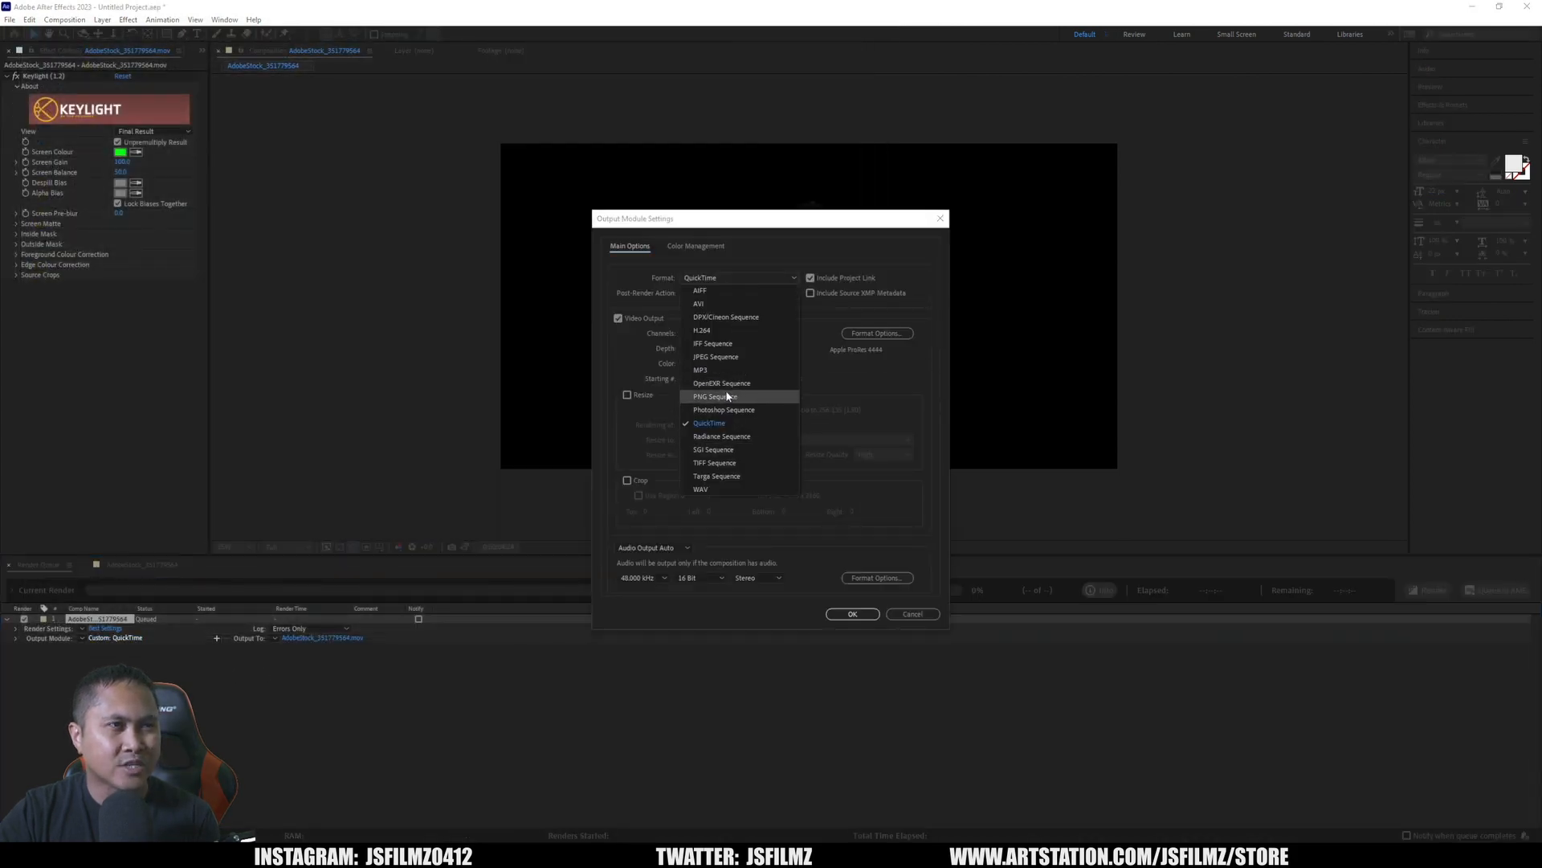
pyautogui.click(723, 383)
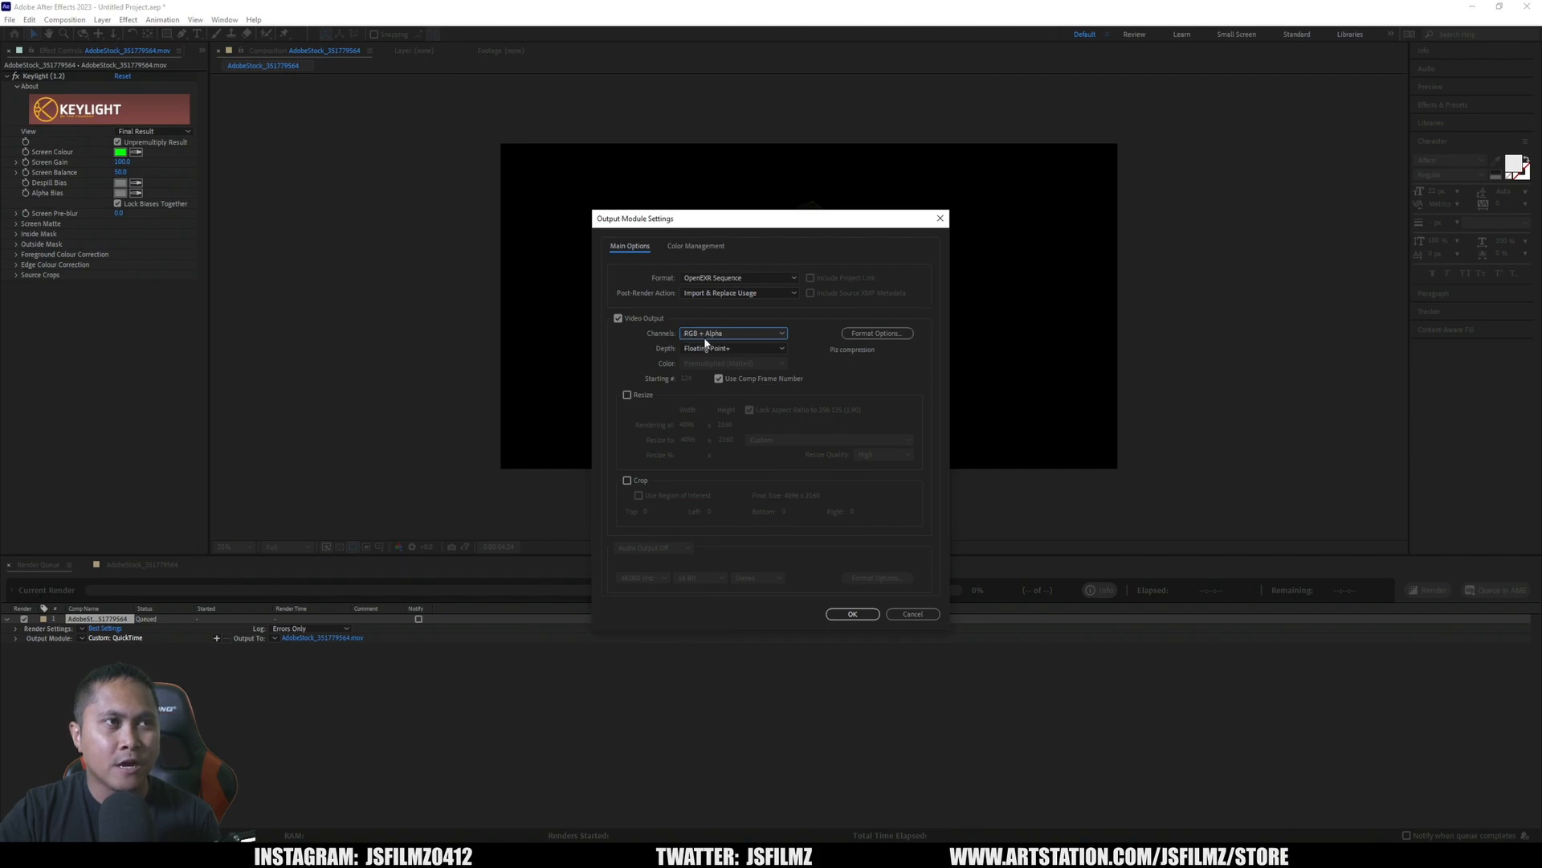
pyautogui.click(852, 614)
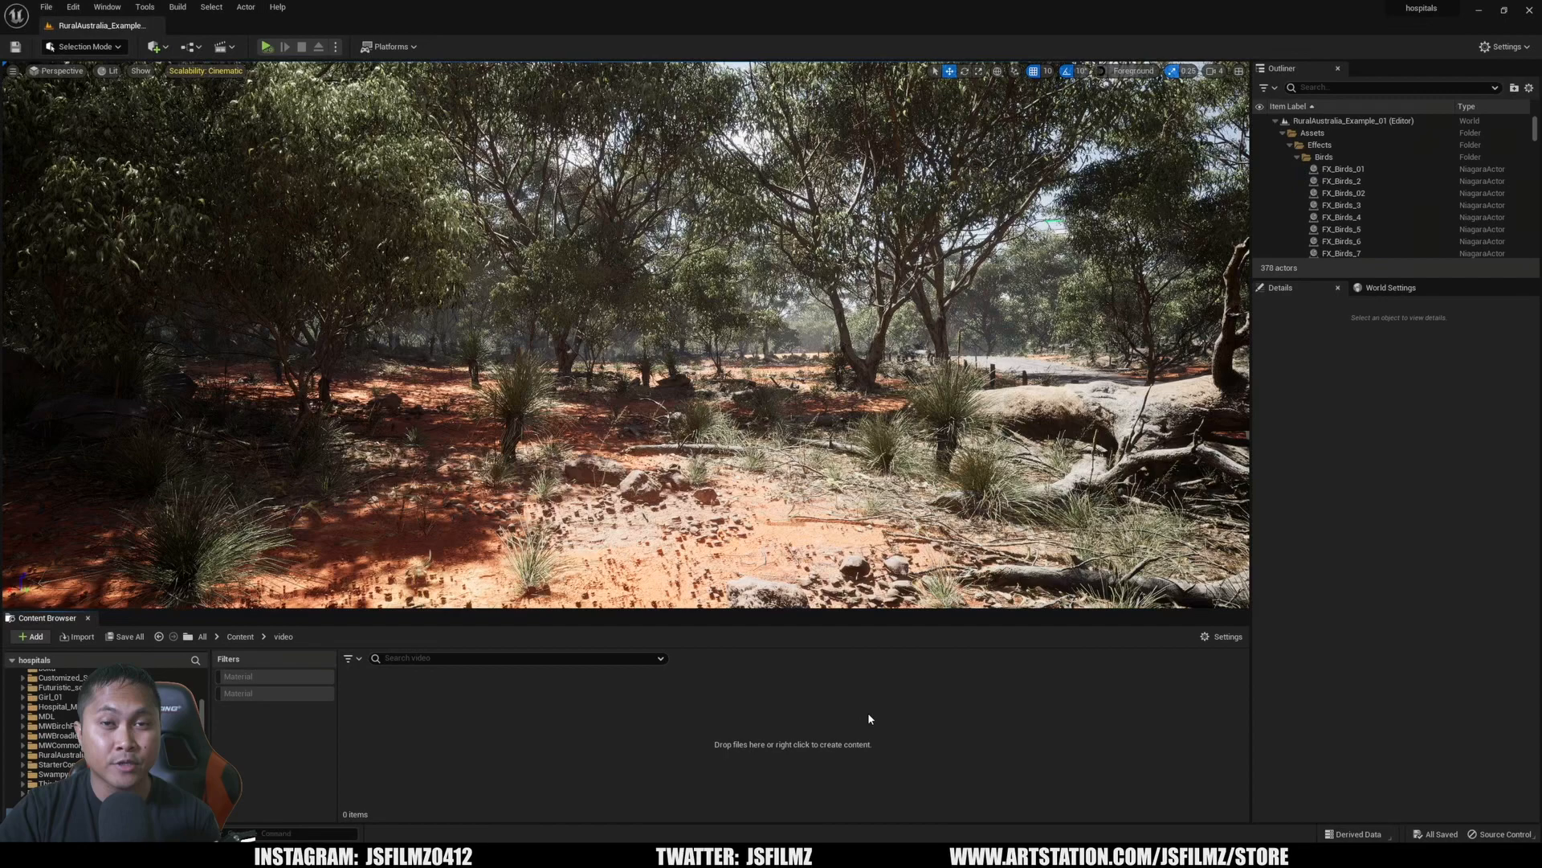
# Add the Img Media Source asset NewImgMediaSource to the video content folder
pyautogui.click(73, 7)
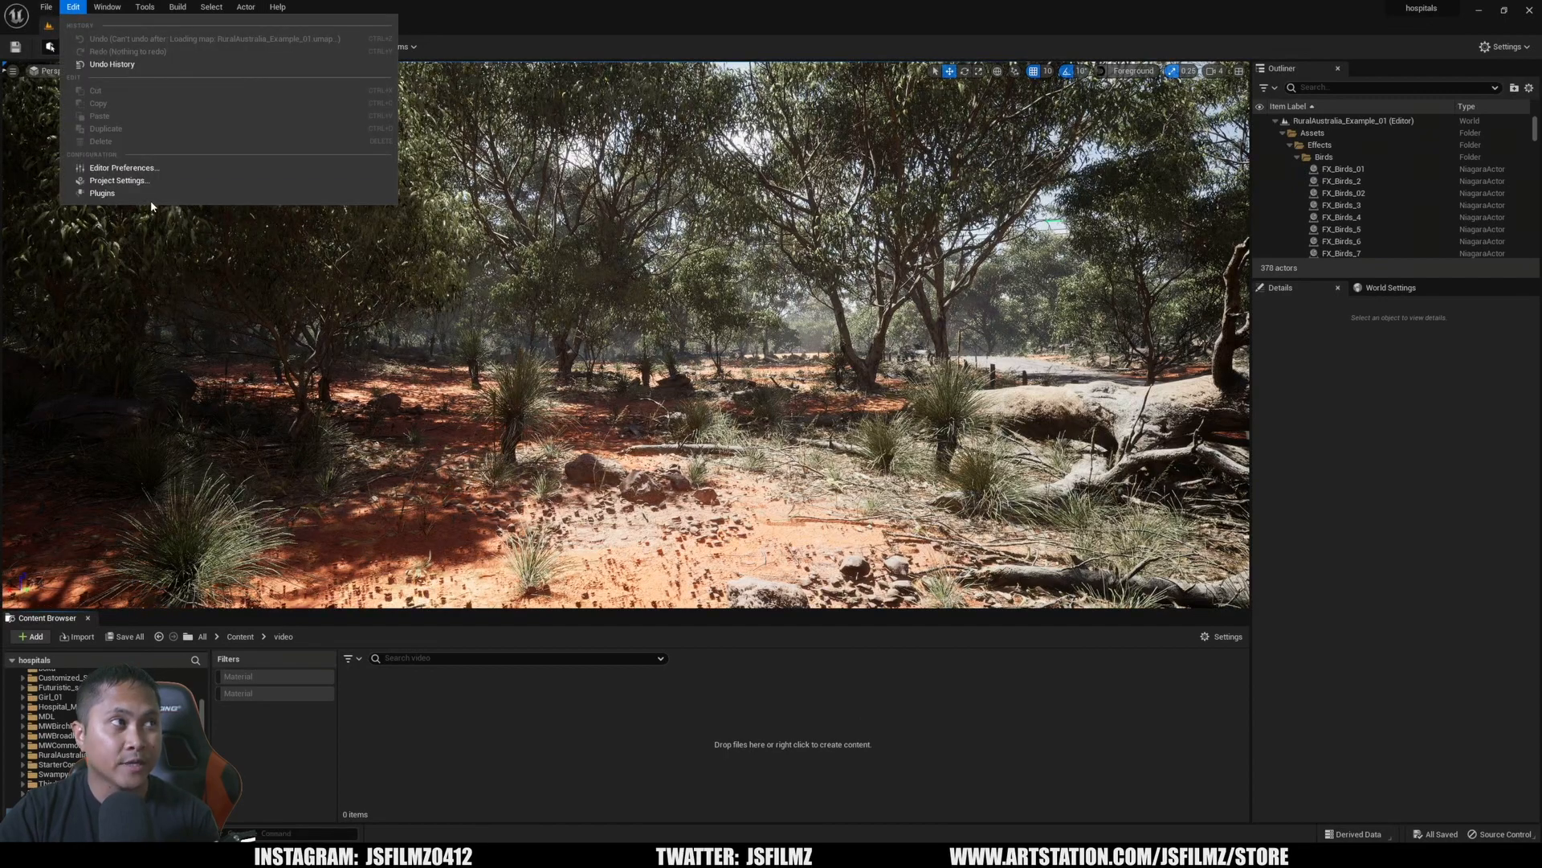
pyautogui.click(102, 193)
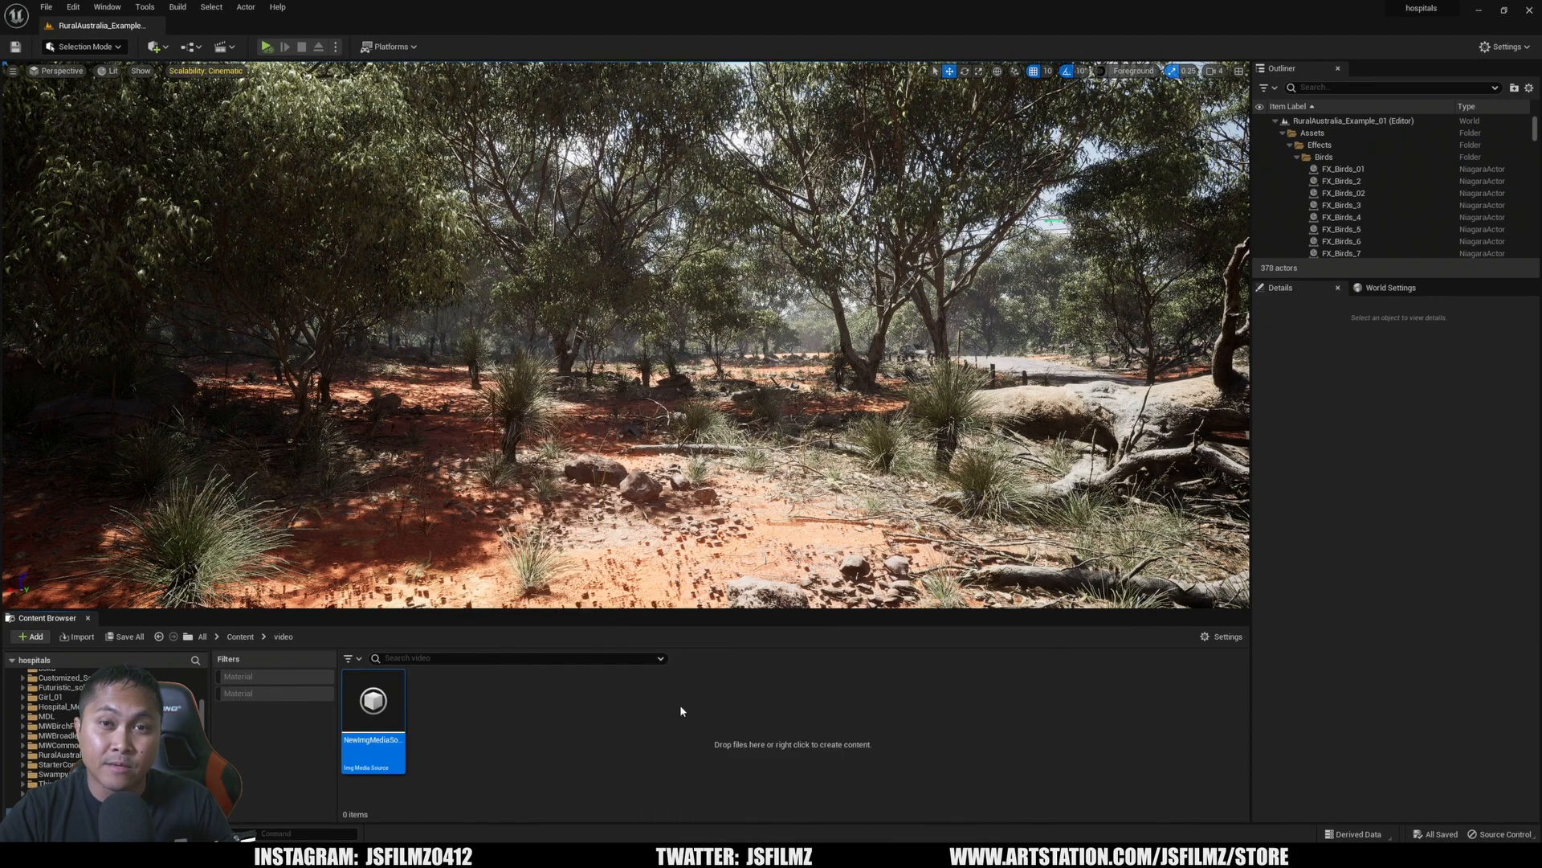
# Open the dude media source and set its sequence path to J:/greenscrene
pyautogui.doubleClick(373, 700)
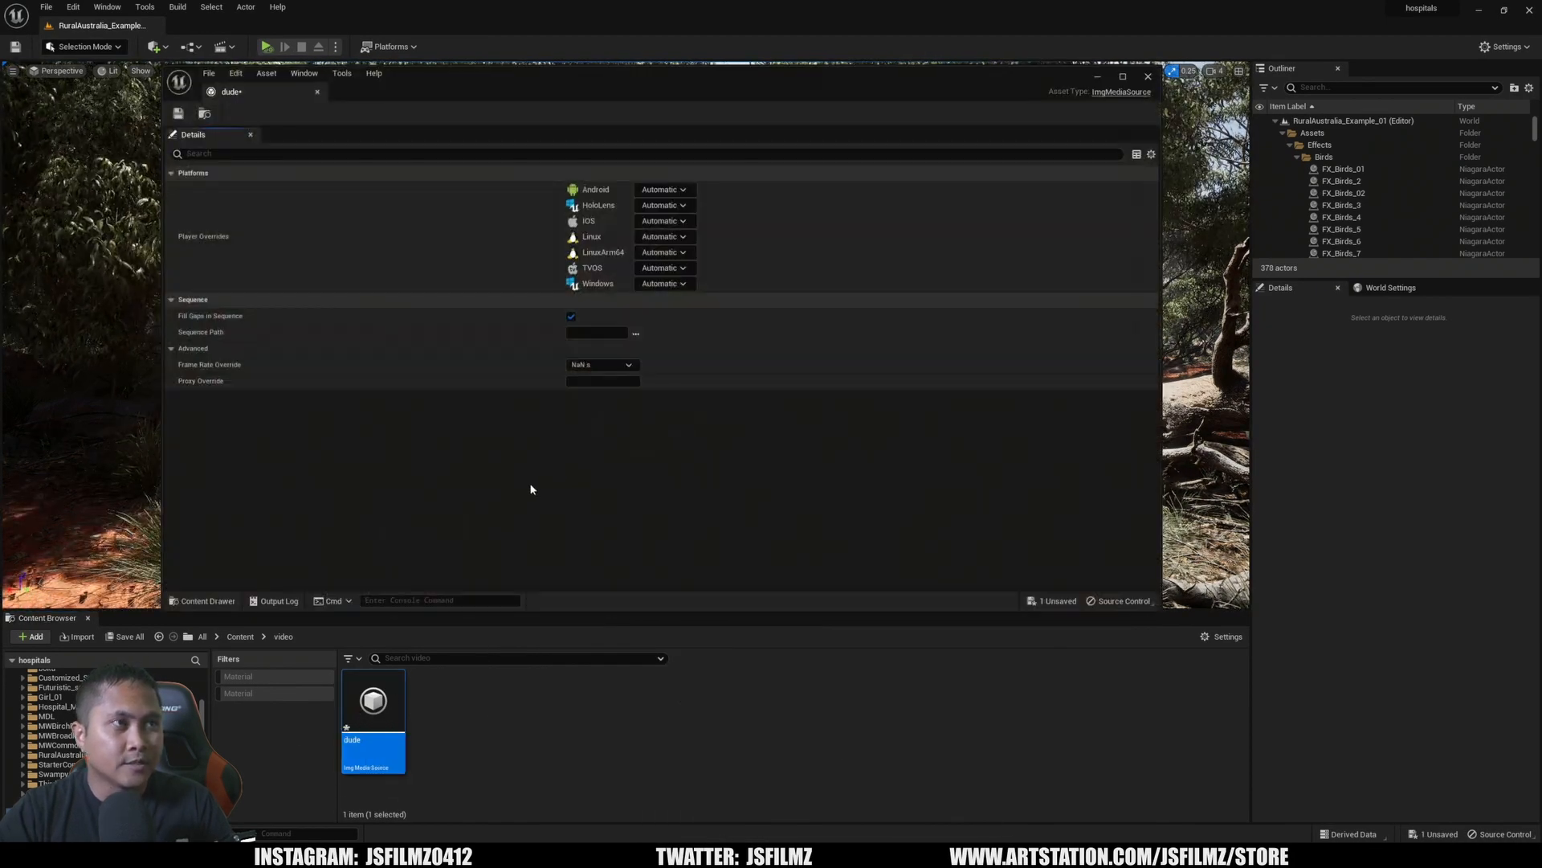
pyautogui.write('J:/greenscrene')
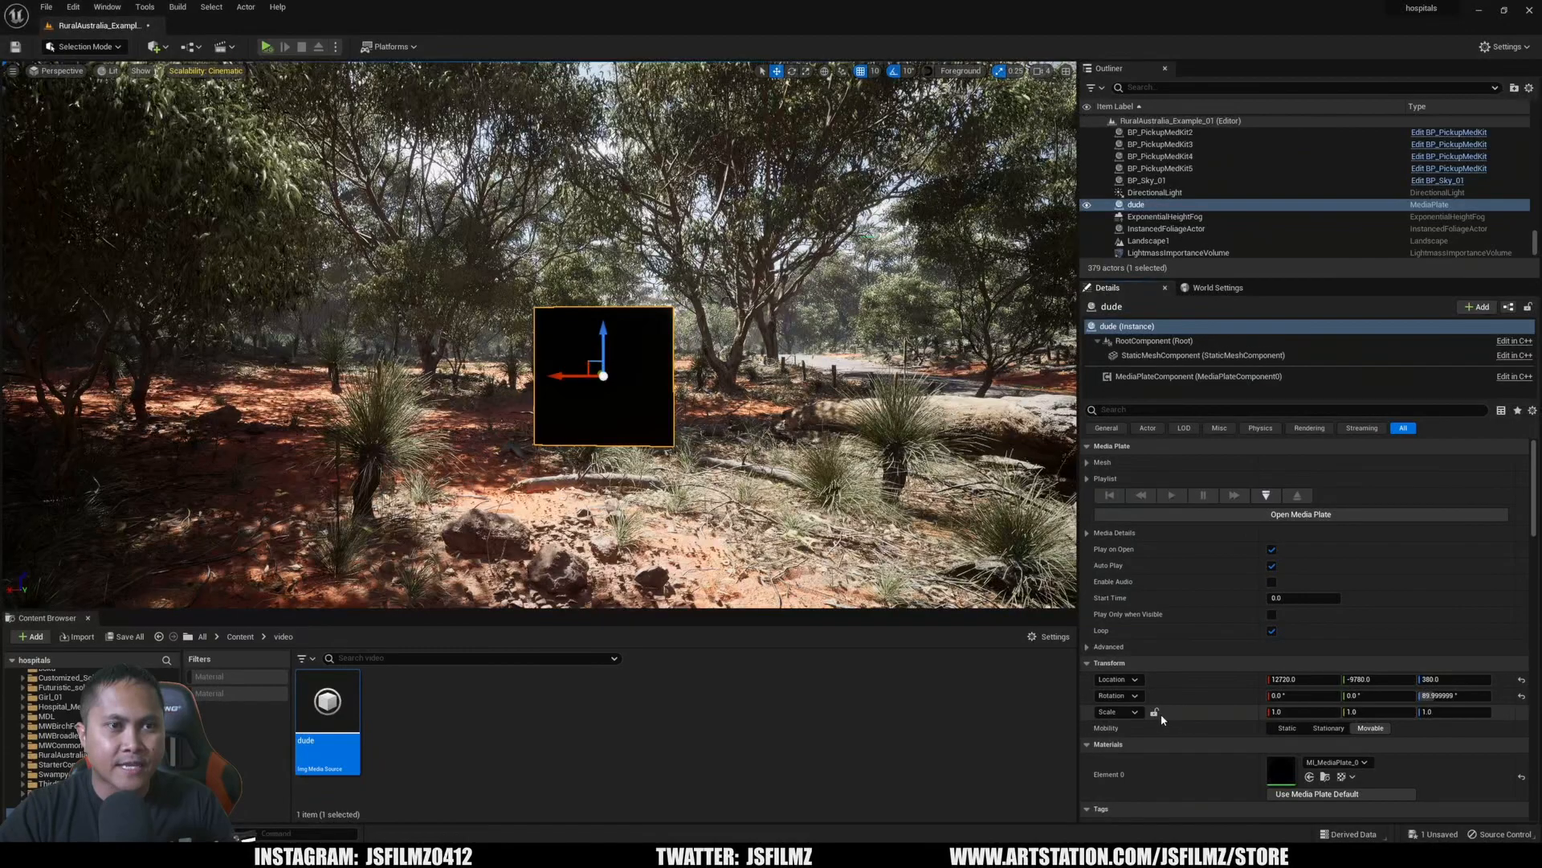
# Set the dude Media Plate's Scale Y to 1.78 for widescreen proportions
pyautogui.click(1390, 711)
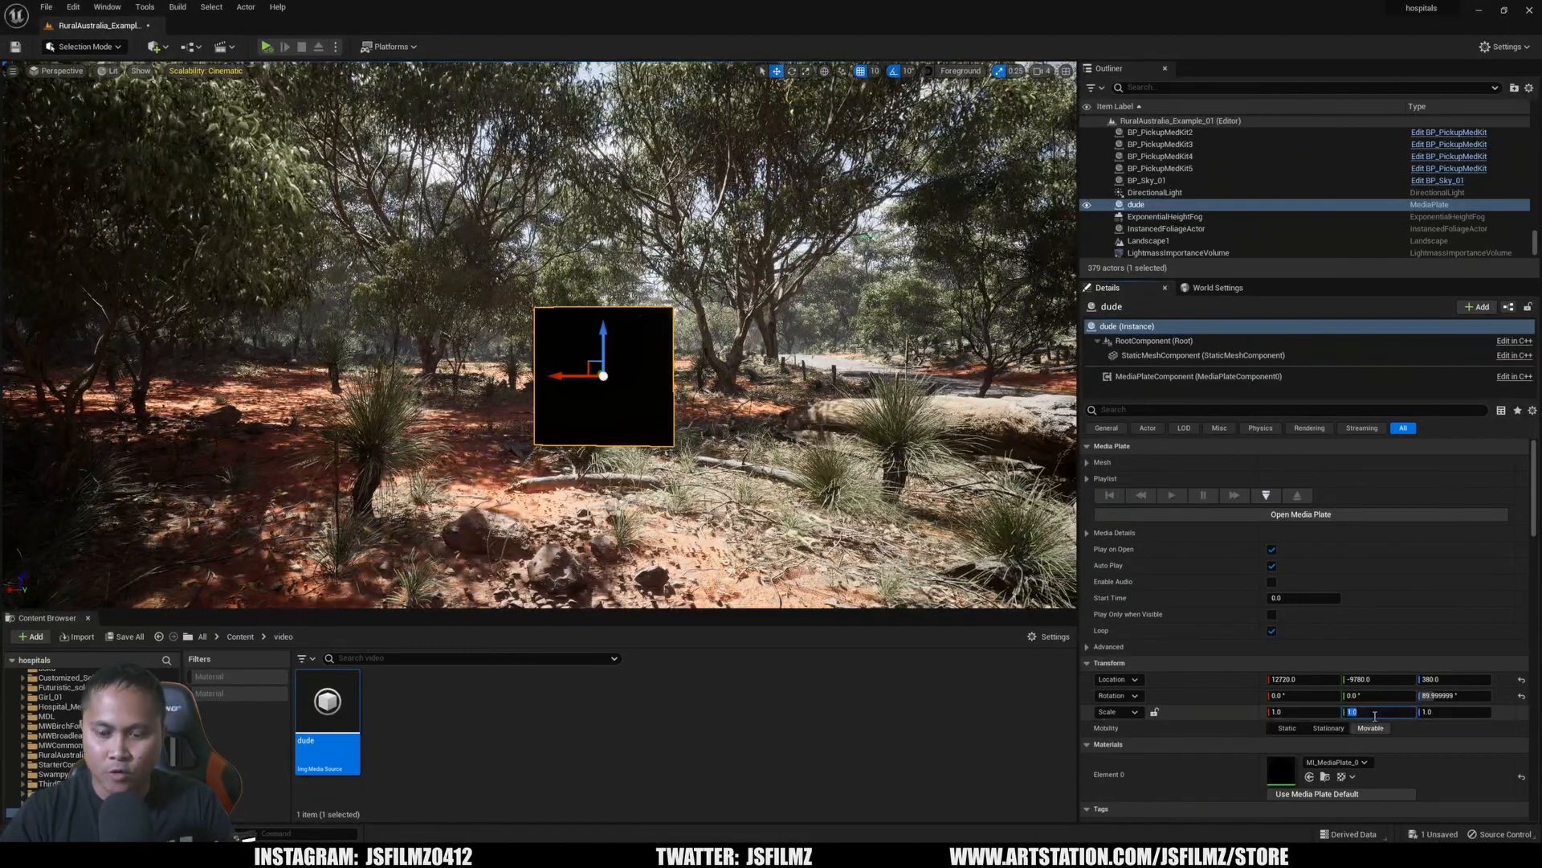
pyautogui.write('1.78')
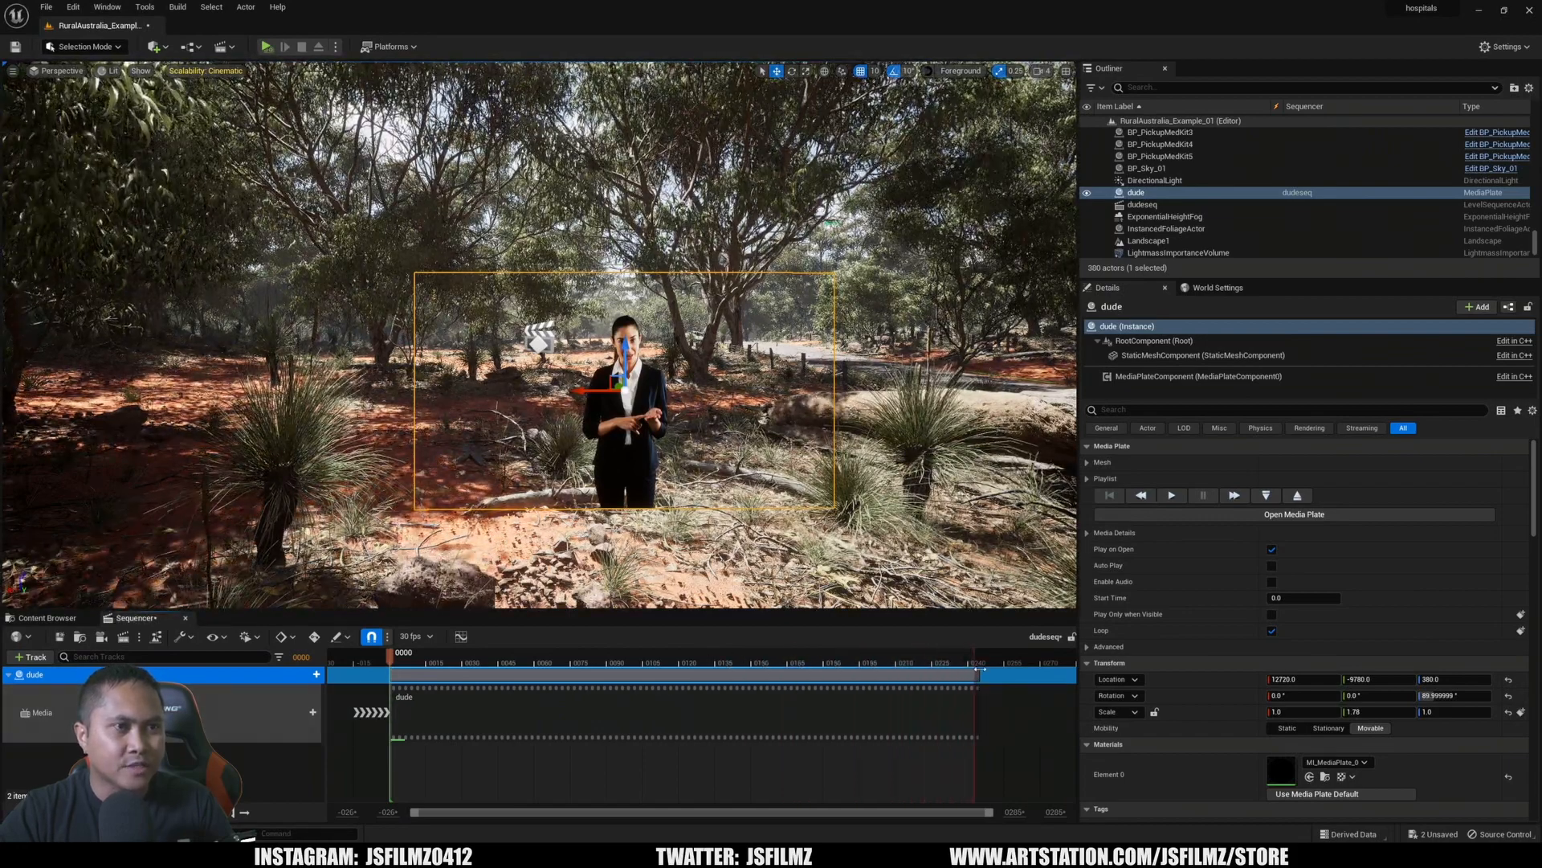
# Add a Cine Camera Actor to the dudeseq sequence from the Sequencer toolbar
pyautogui.click(1170, 494)
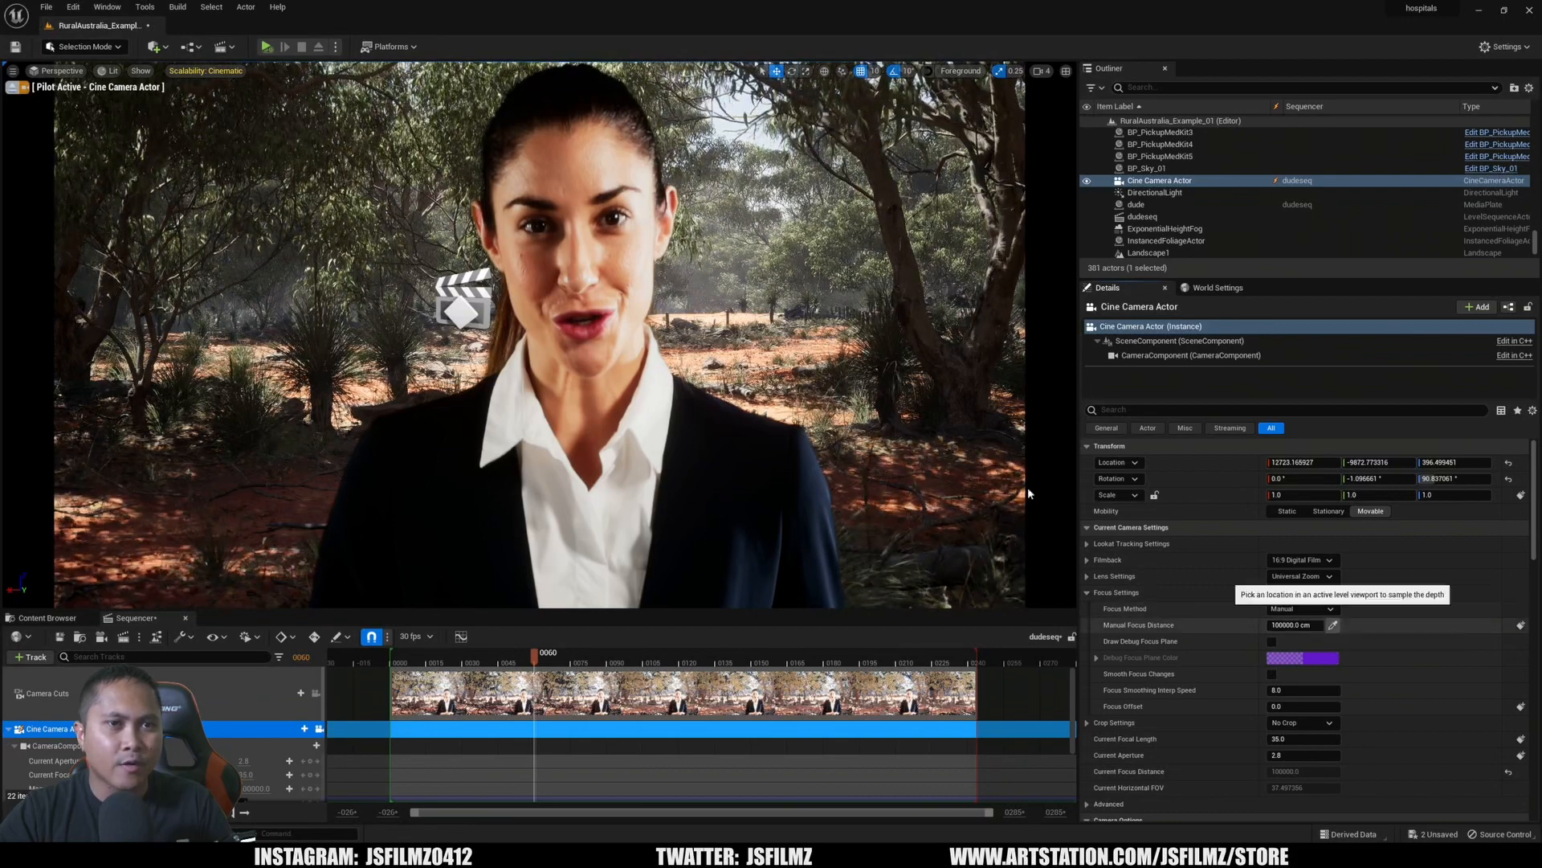
# Sample the cine camera's manual focus distance on the presenter, then reselect the dude plate
pyautogui.click(1270, 641)
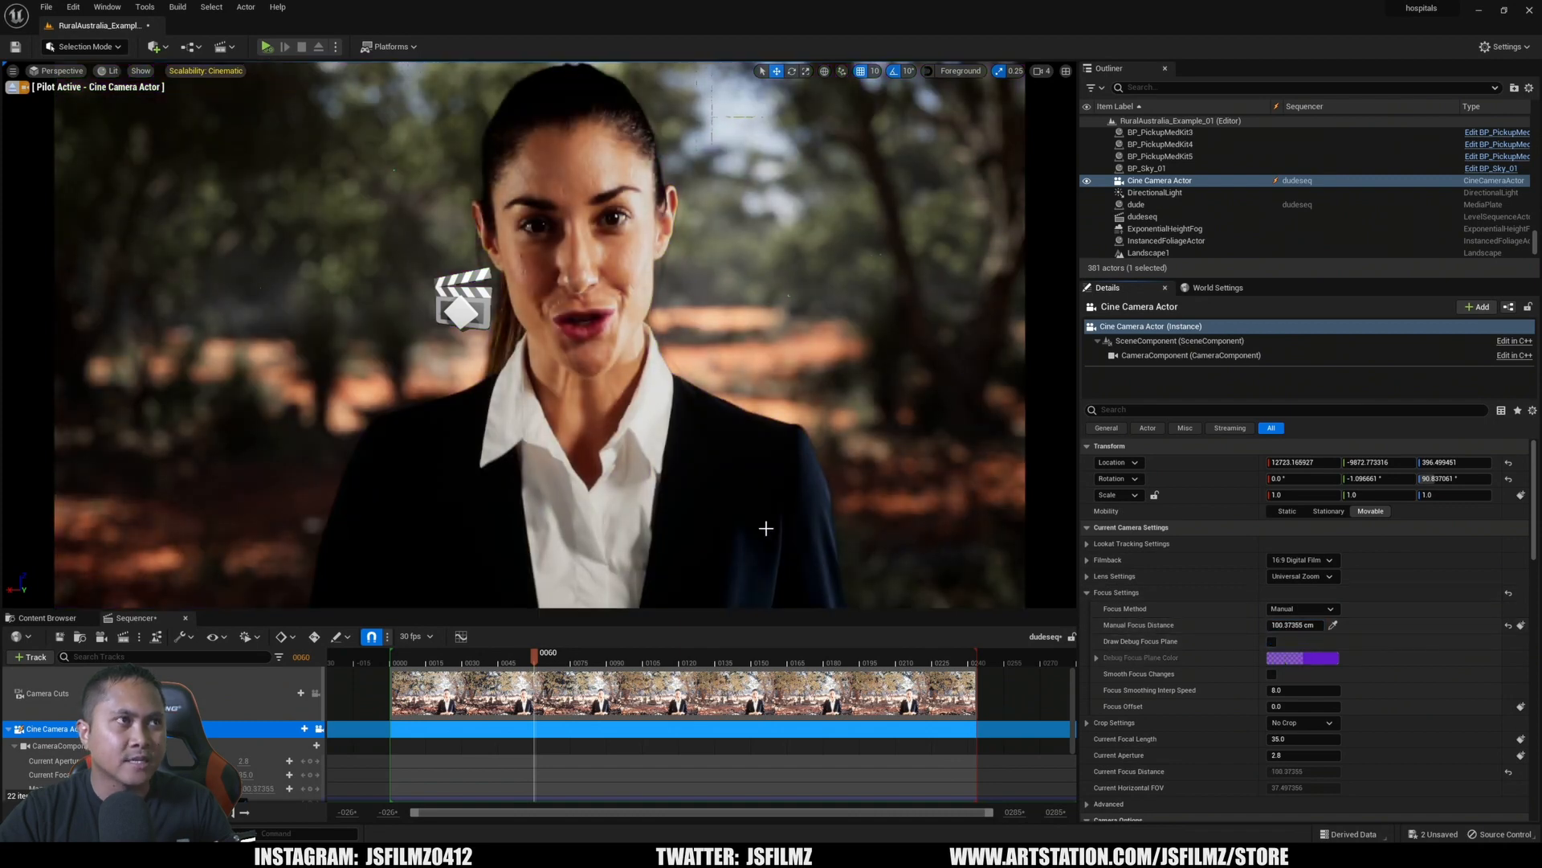
pyautogui.click(1138, 203)
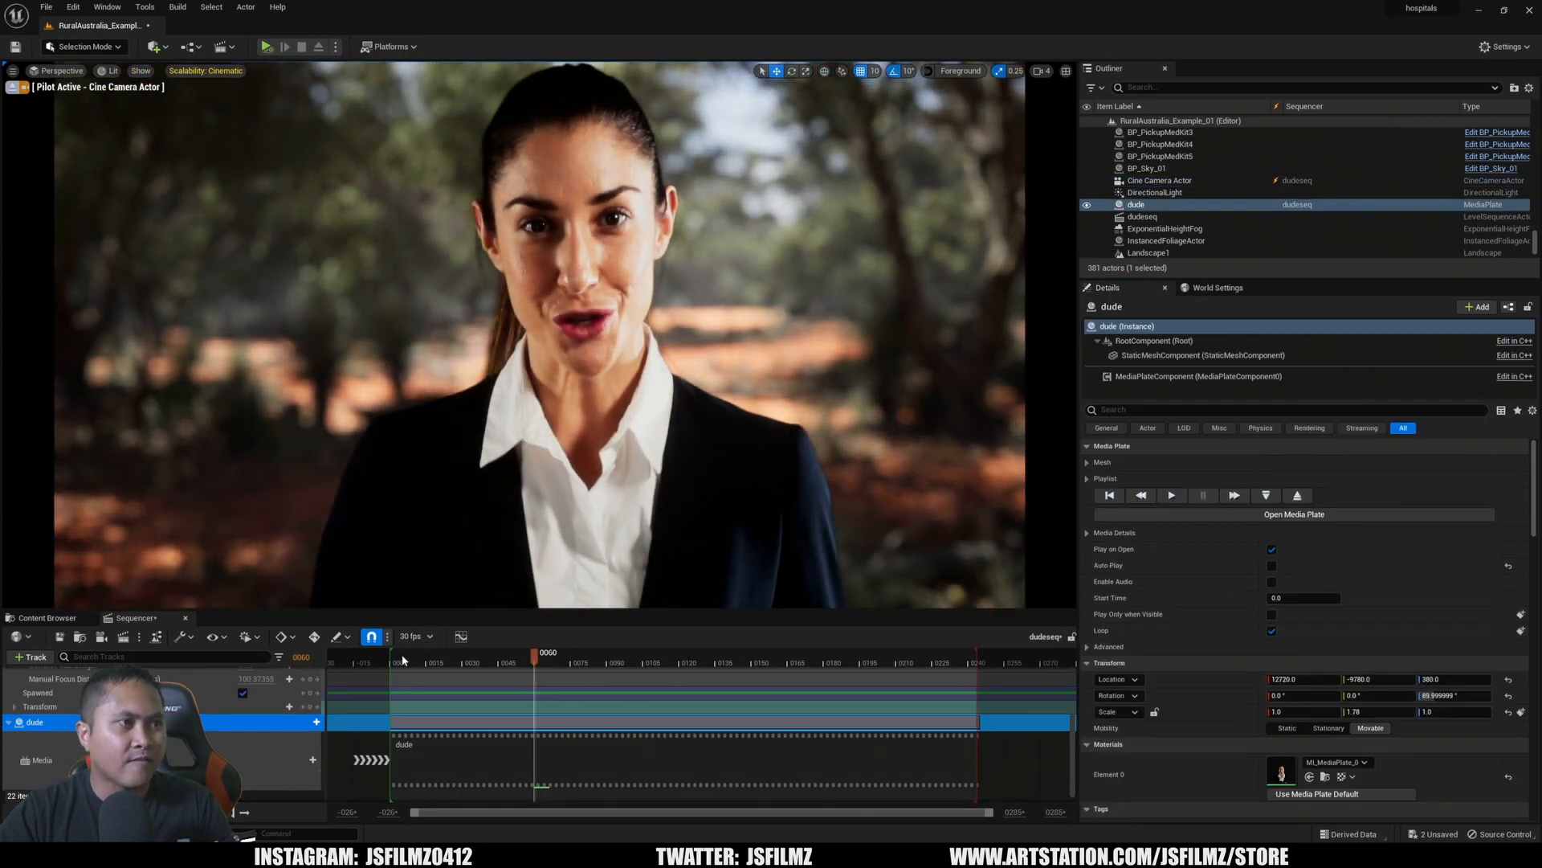